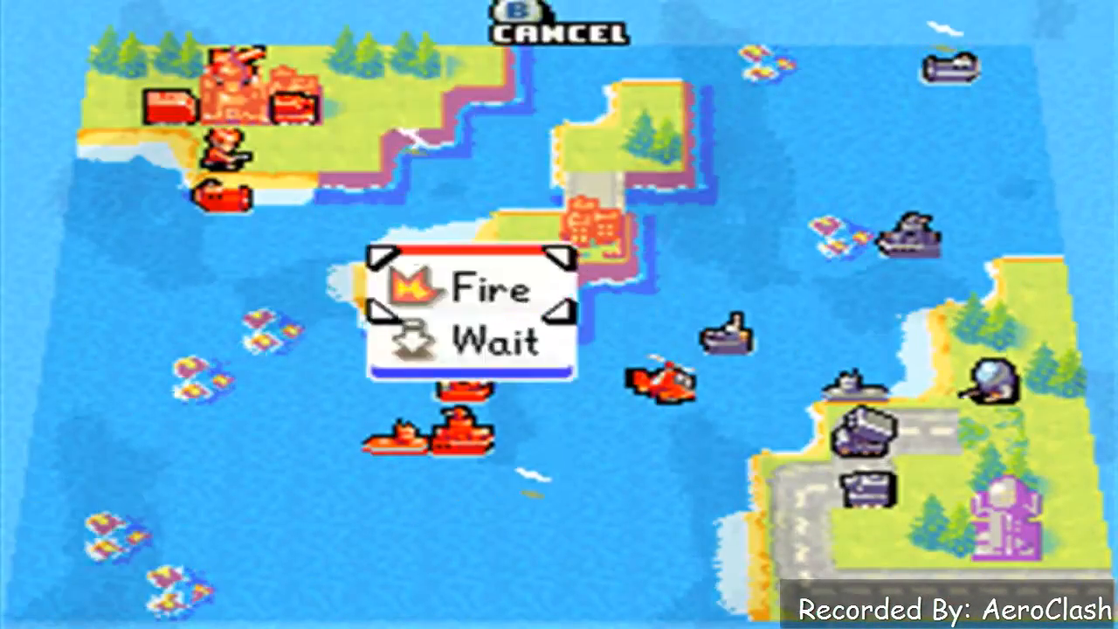
{"action": "left_click", "coordinate": [498, 288]}
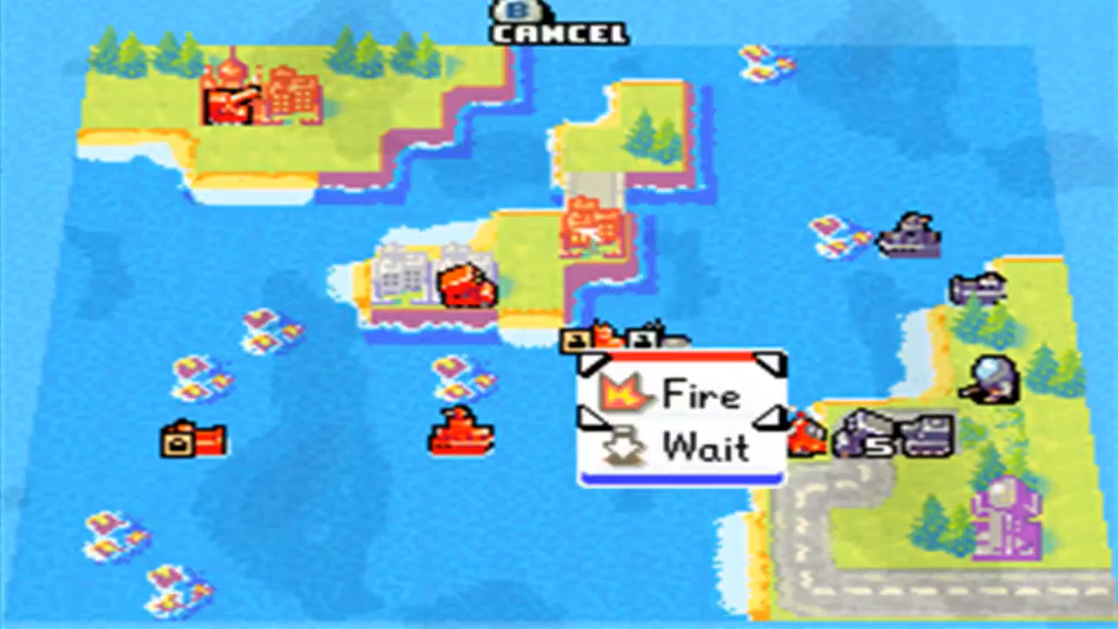
{"action": "left_click", "coordinate": [703, 395]}
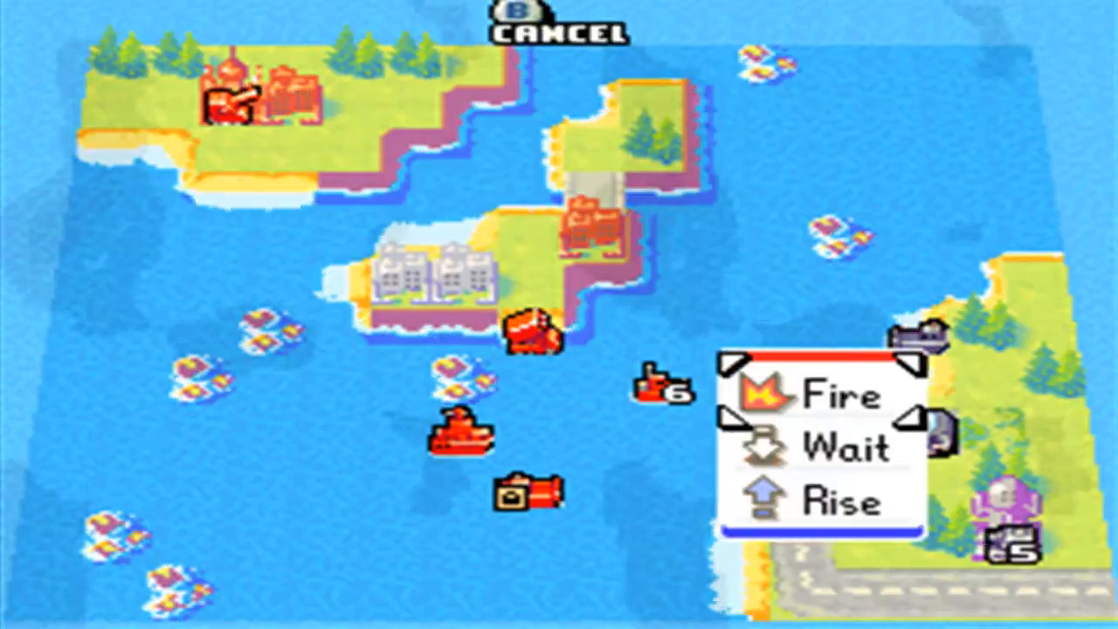
{"action": "left_click", "coordinate": [829, 394]}
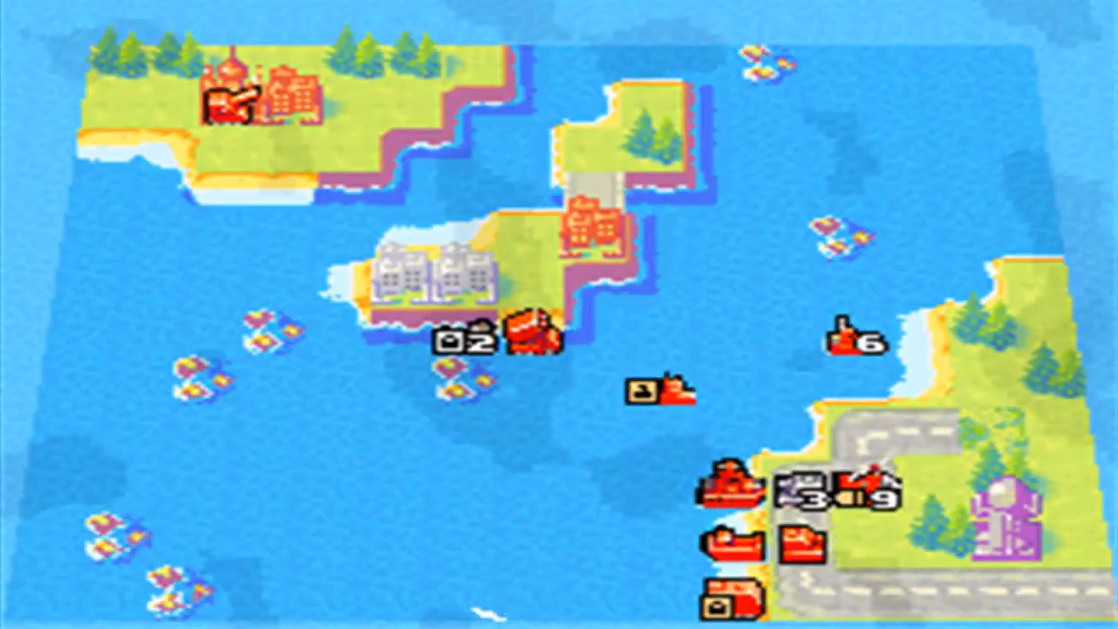
{"action": "left_click", "coordinate": [524, 341]}
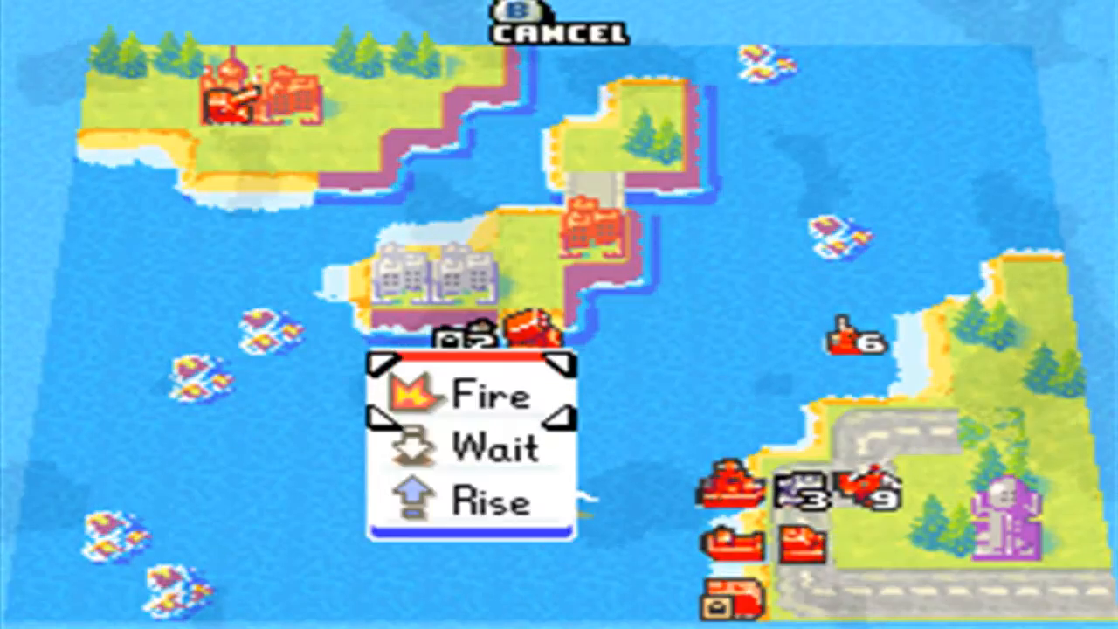
{"action": "left_click", "coordinate": [489, 395]}
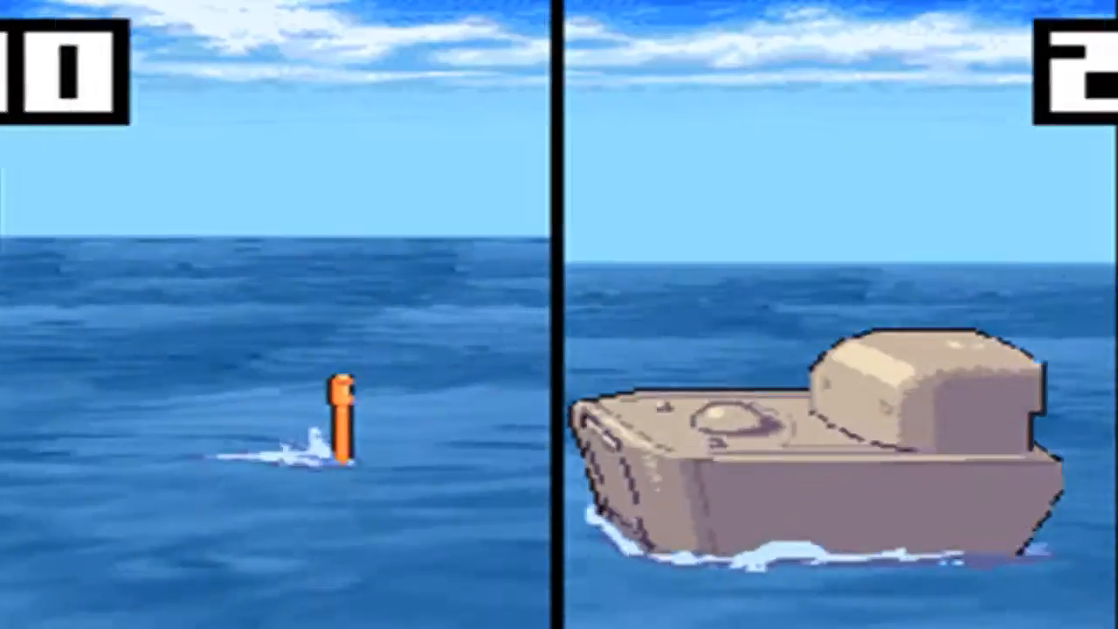